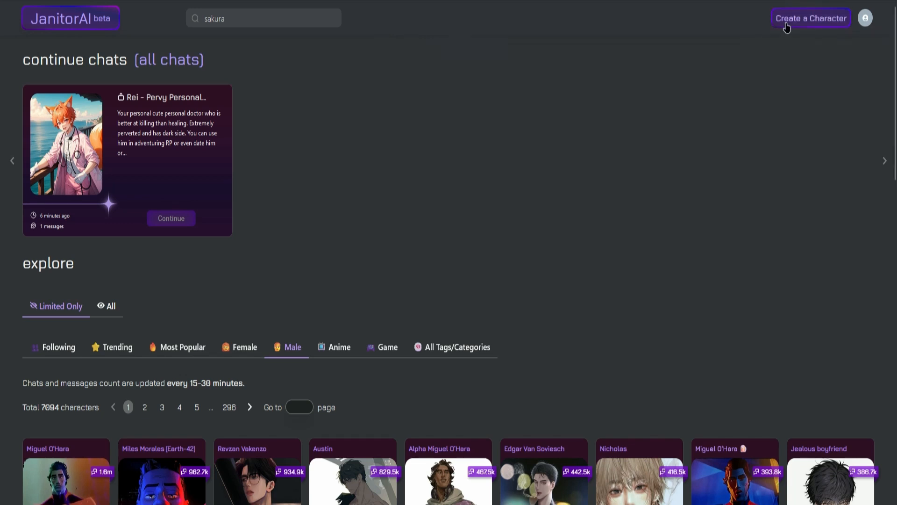
Open 'Create a Character' from the JanitorAI home page.
left_click(811, 18)
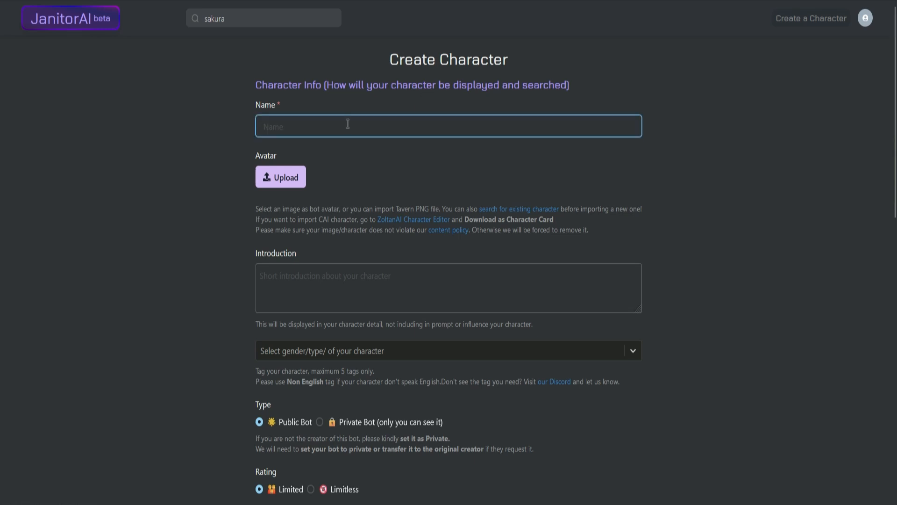
Enter the name John, upload an avatar image, and add the introduction 'a male friend'.
type("John")
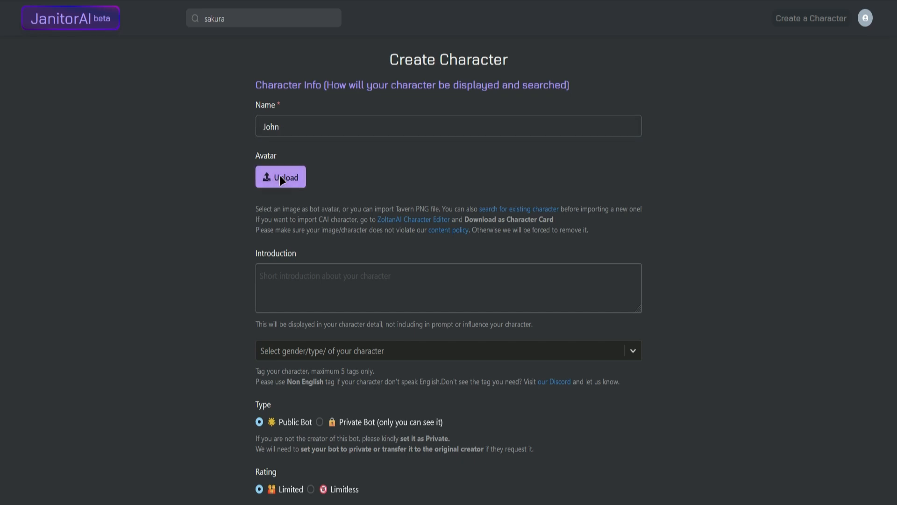
left_click(280, 177)
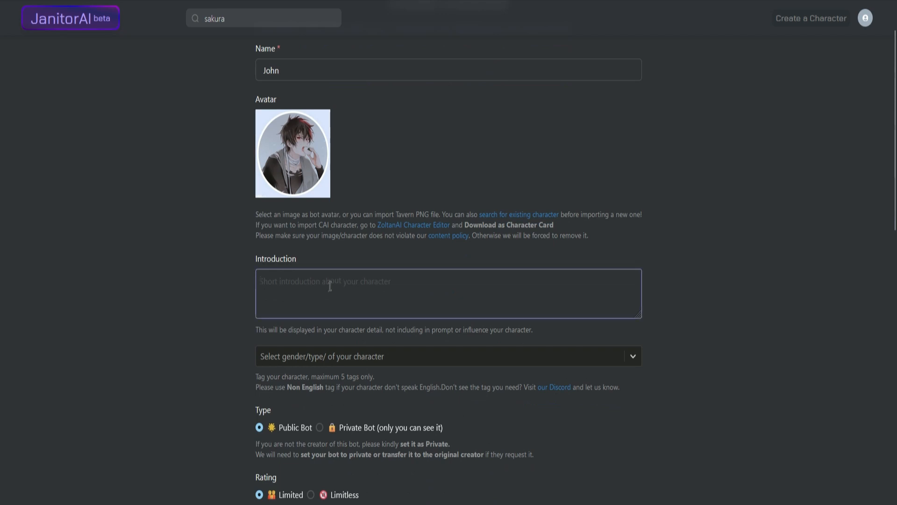
type("male")
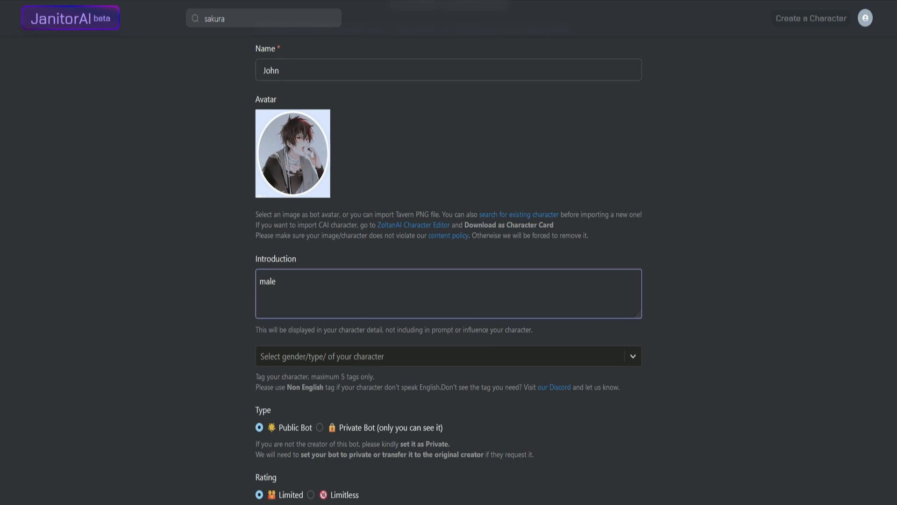
type("a male friend")
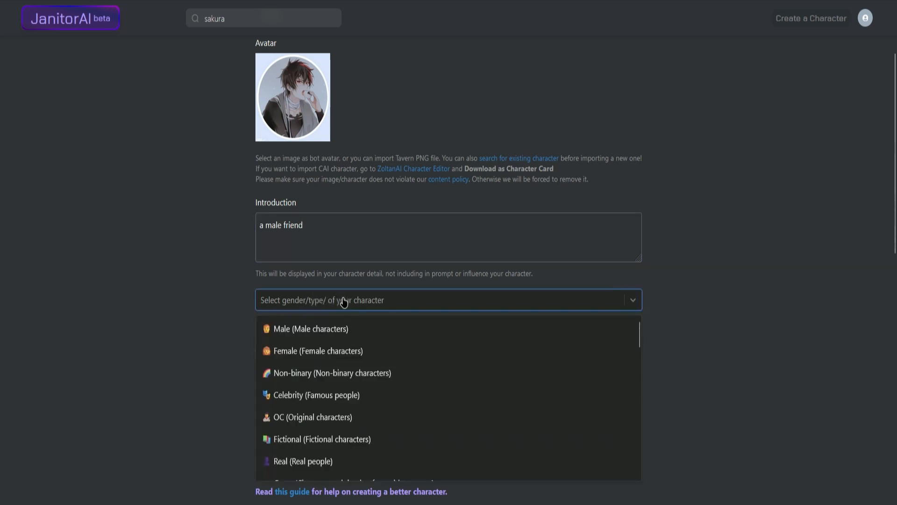
mouse_move(335, 328)
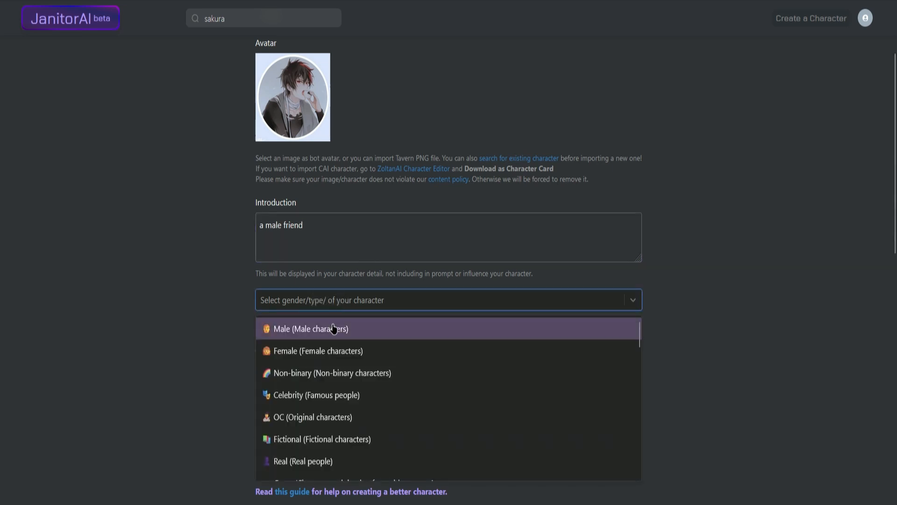
Pick the Male tag from the dropdown for John.
left_click(310, 329)
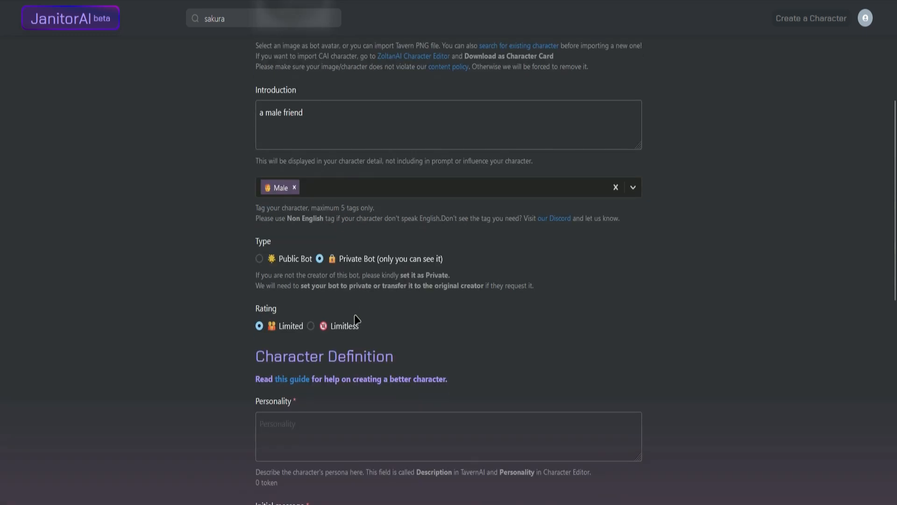
mouse_move(289, 335)
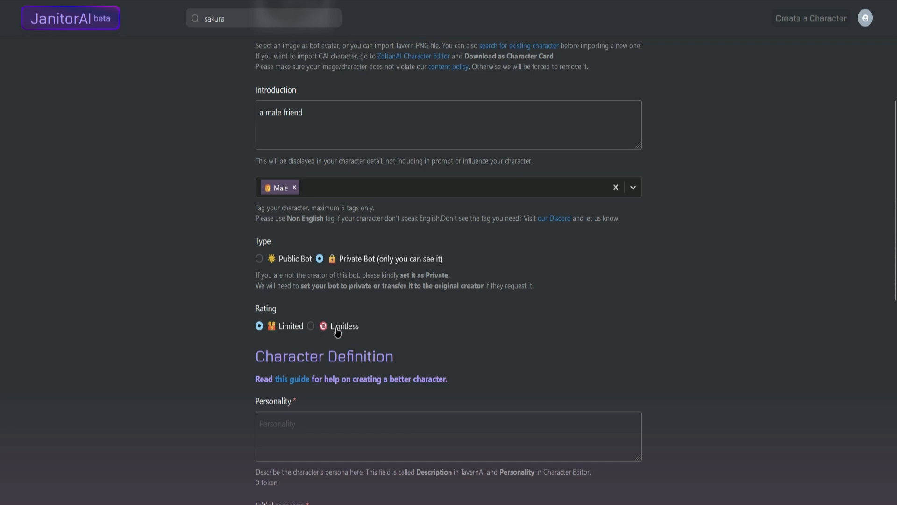
mouse_move(336, 326)
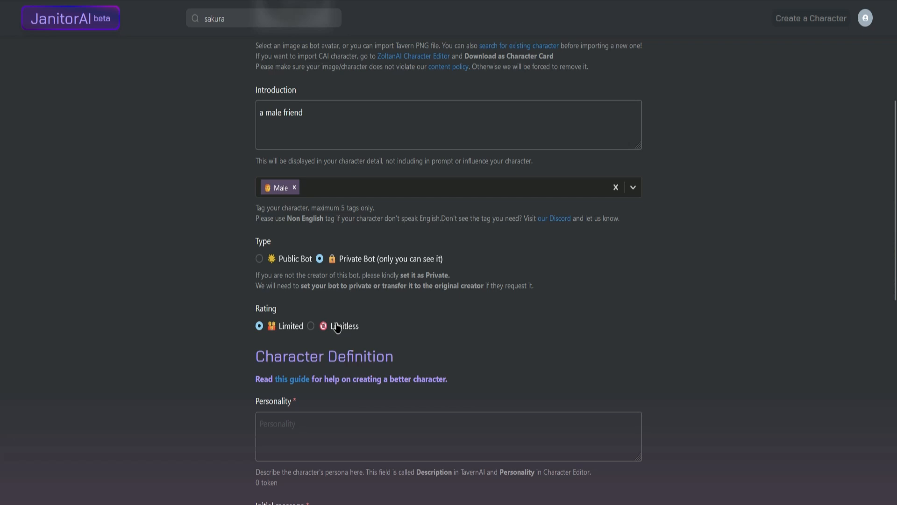
Fill in personality 'decent' and initial message 'Hi'.
scroll("down", 3)
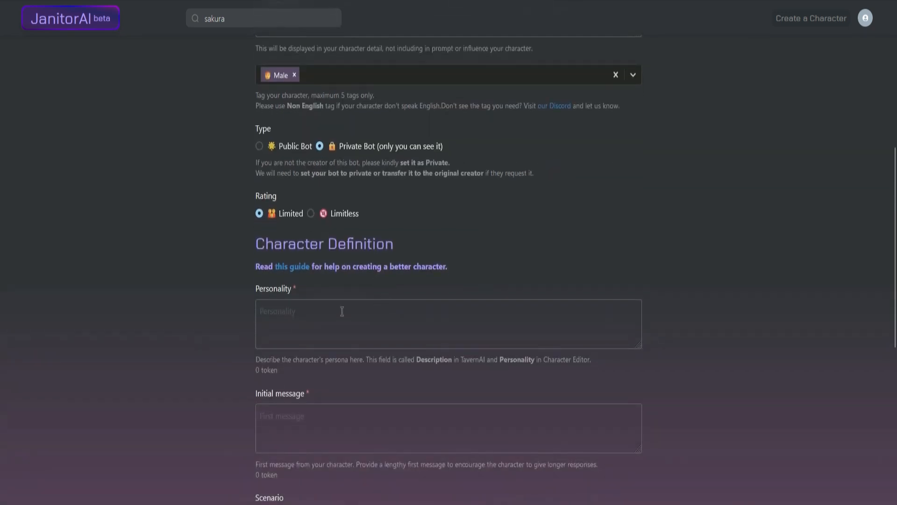
left_click(326, 323)
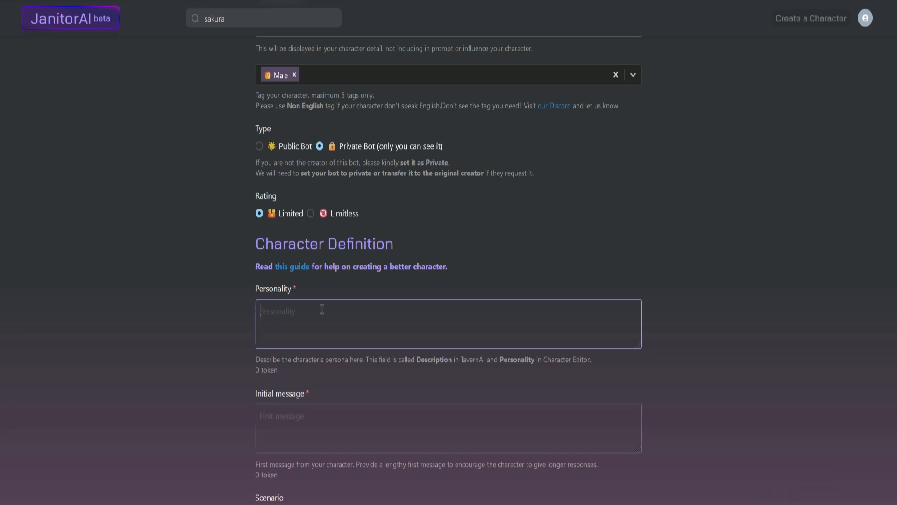
type("decent")
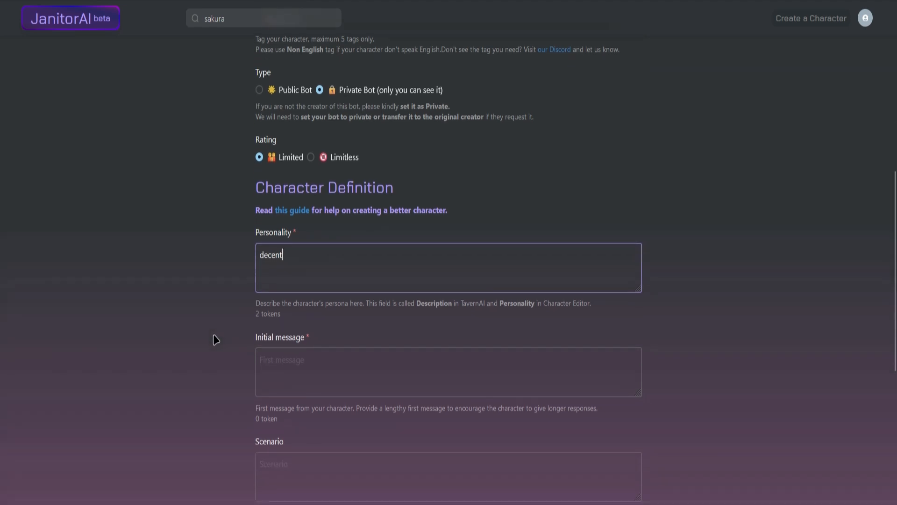
scroll("down", 3)
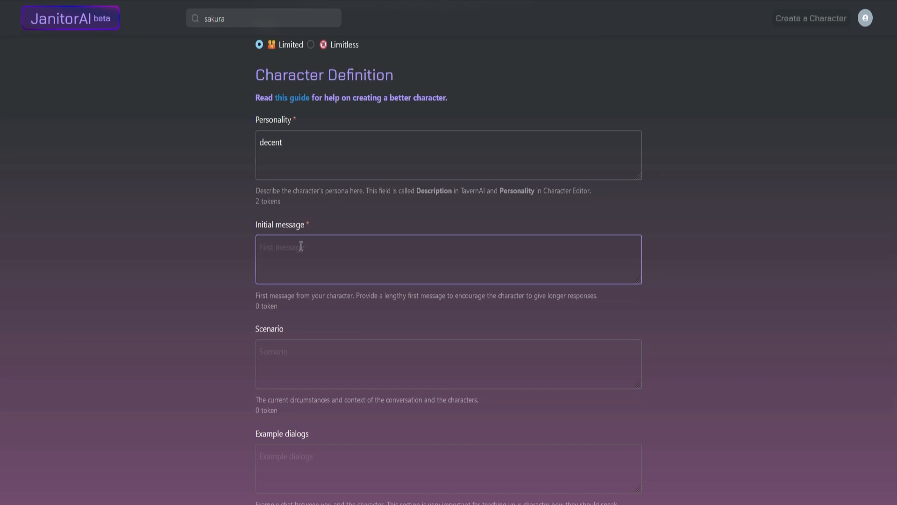
type("Hi")
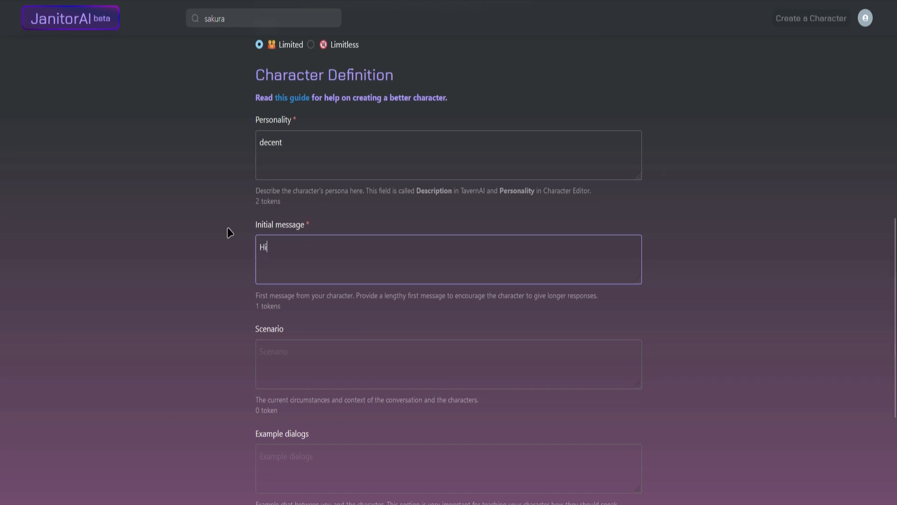
scroll("down", 3)
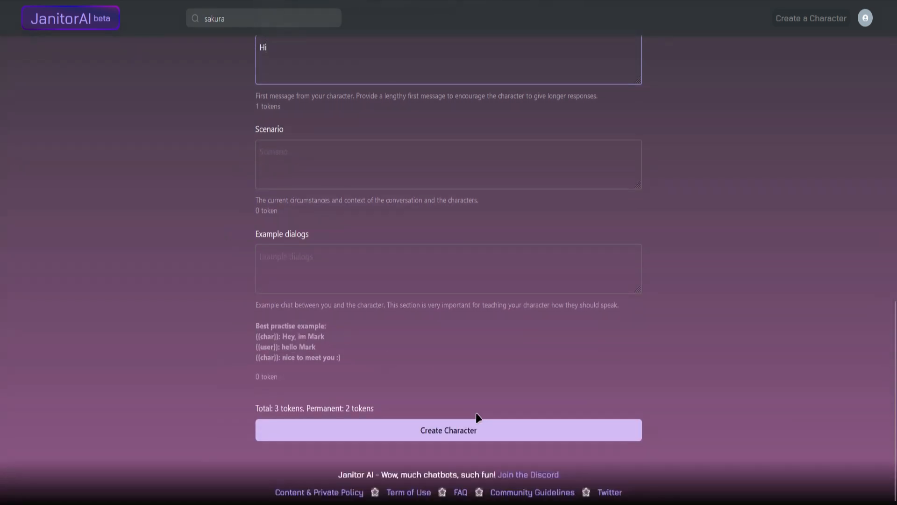
Submit the new character John and start a chat from his character page.
left_click(448, 430)
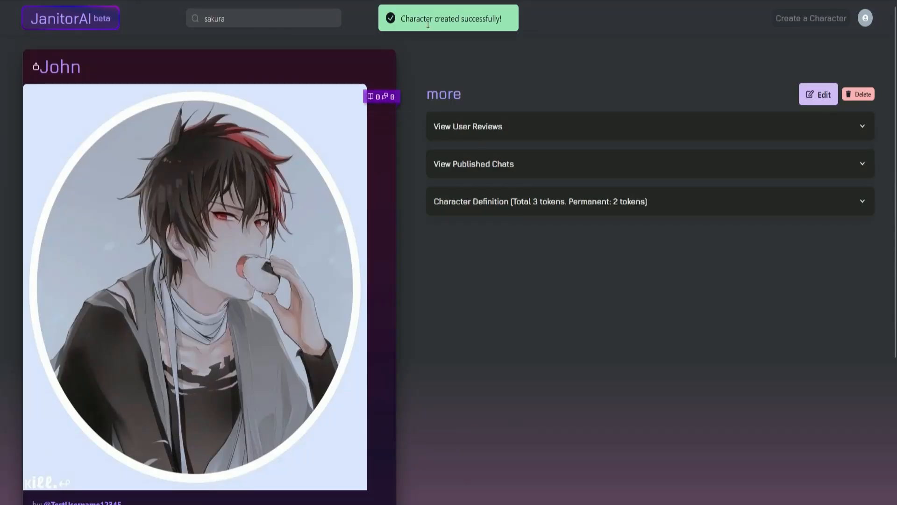
scroll("down", 3)
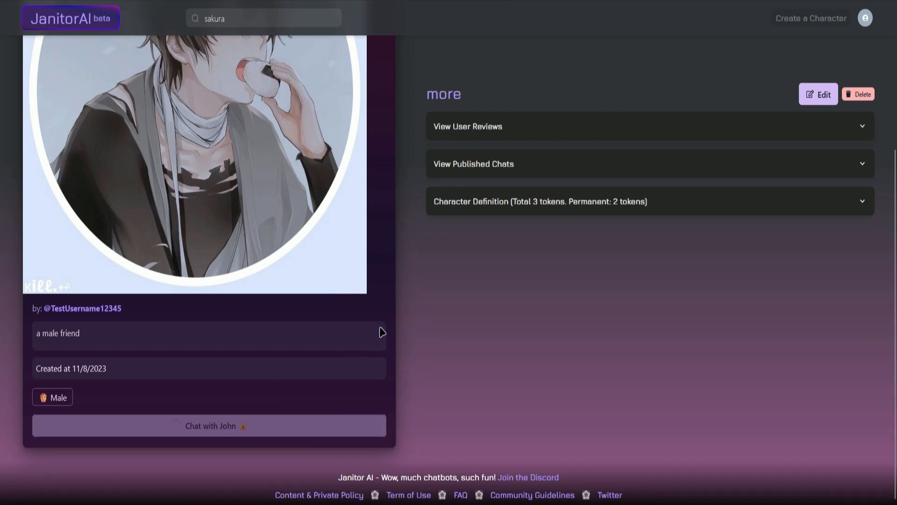
left_click(211, 426)
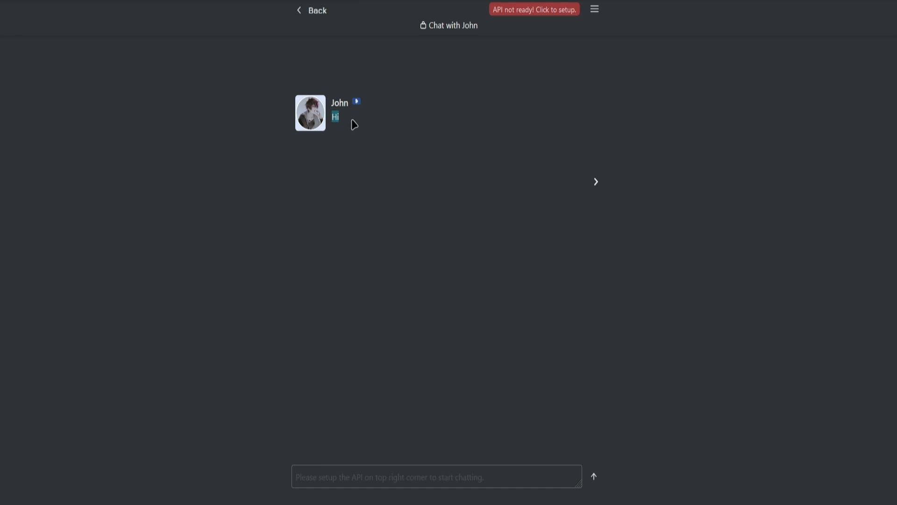
mouse_move(343, 481)
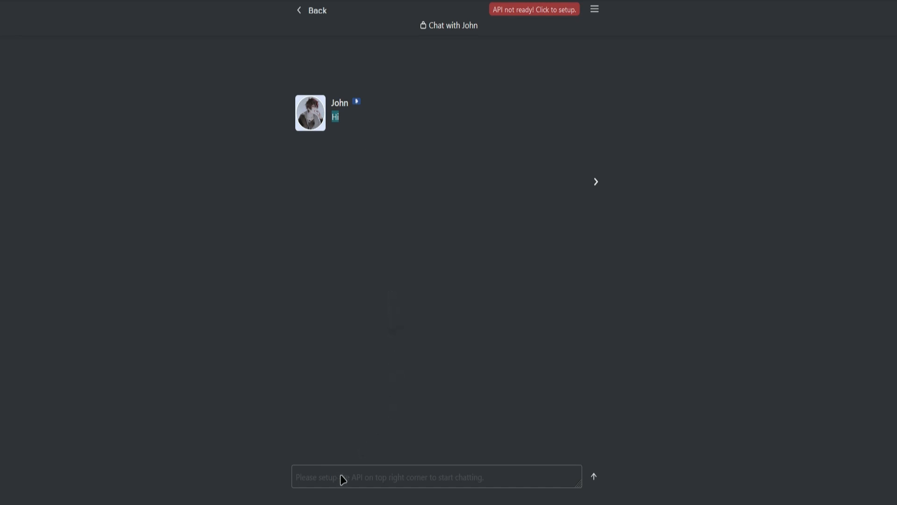